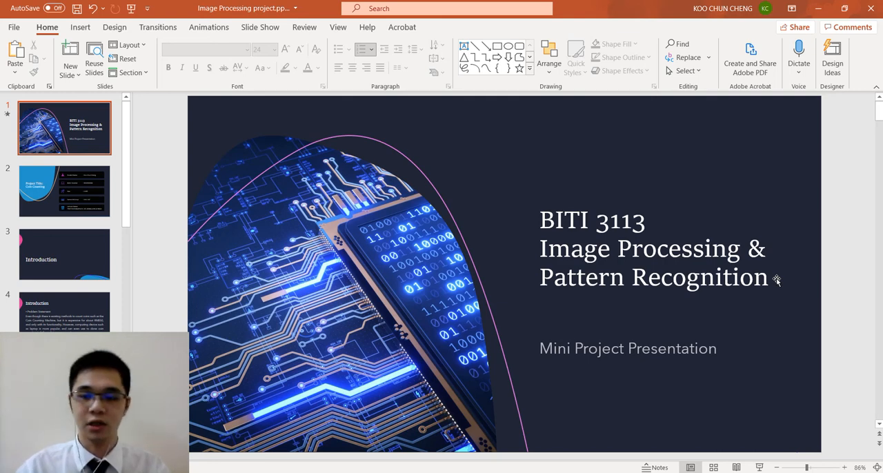
# - Show the Introduction slide with the coin-counting problem statement
pyautogui.click(65, 191)
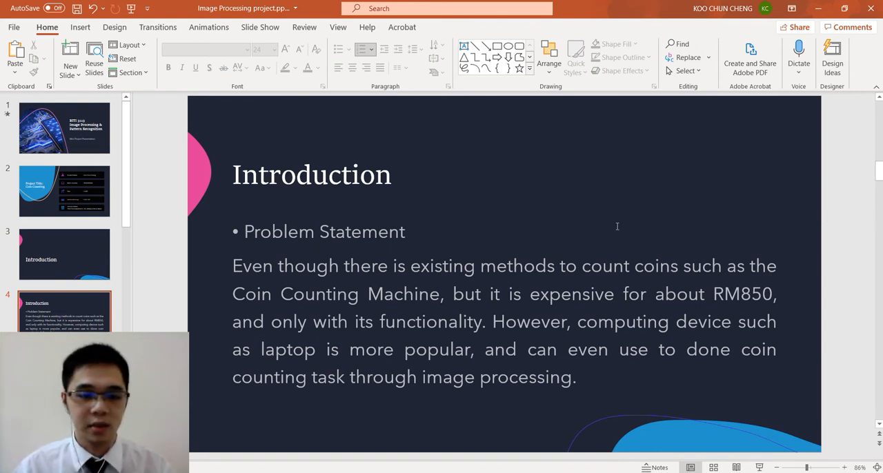
pyautogui.moveTo(619, 222)
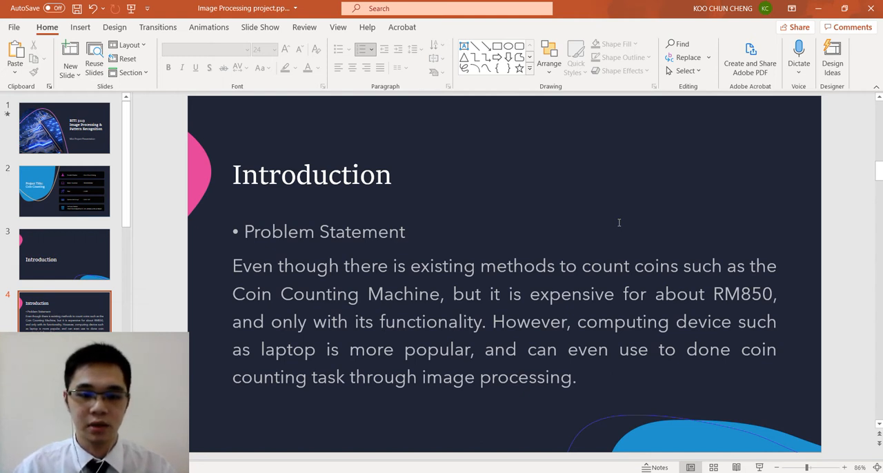
pyautogui.moveTo(638, 216)
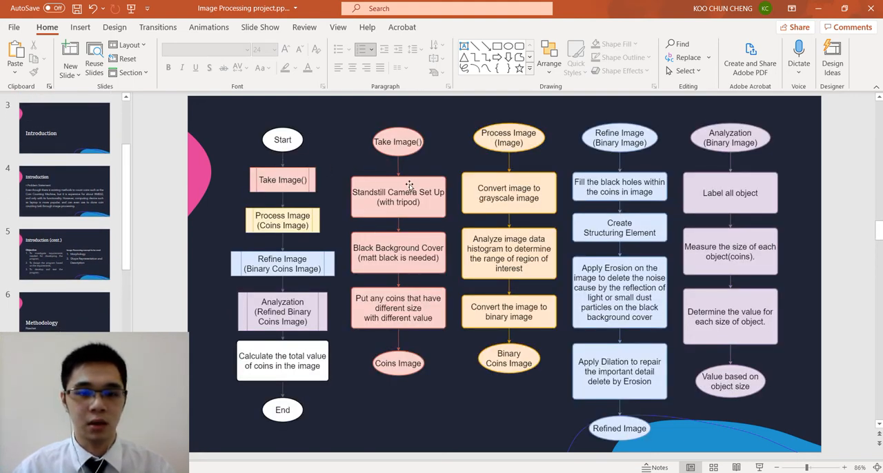
pyautogui.moveTo(399, 191)
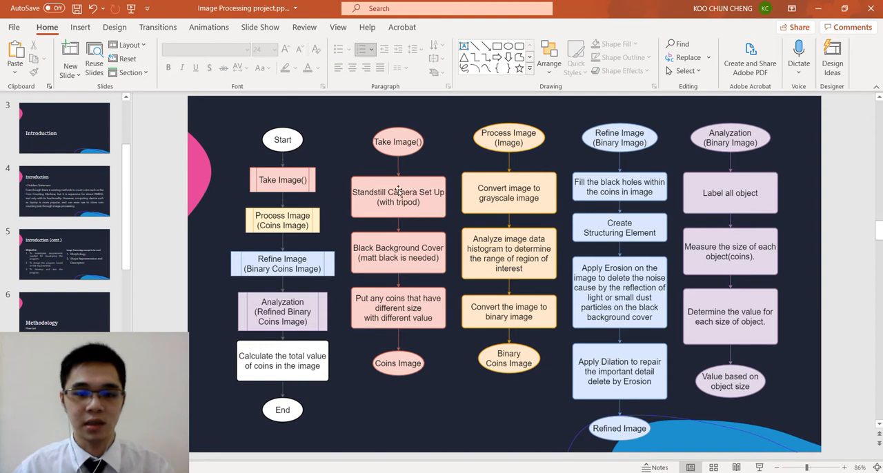
pyautogui.moveTo(413, 224)
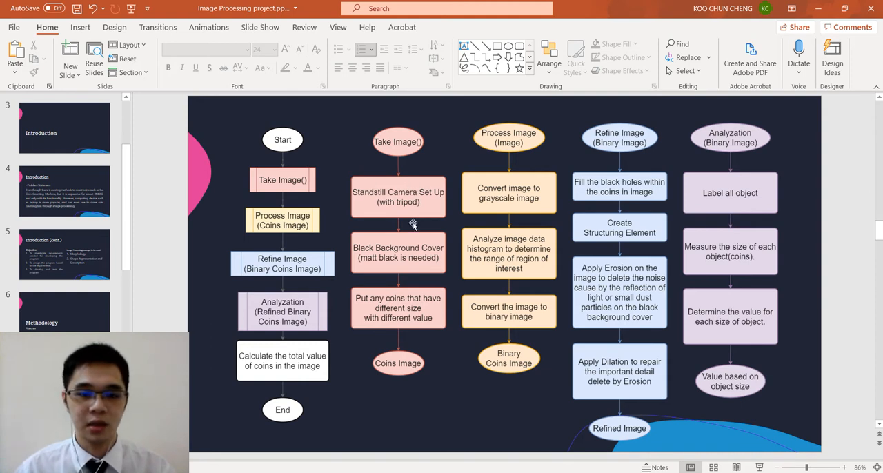
pyautogui.moveTo(406, 267)
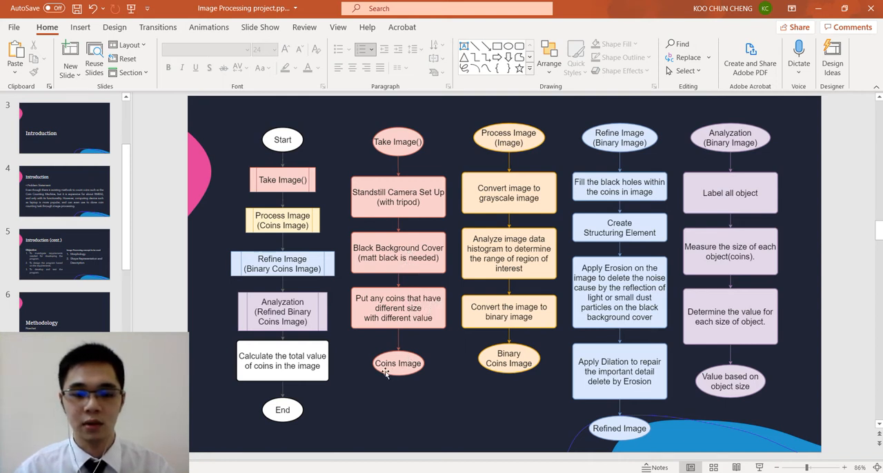
pyautogui.moveTo(504, 148)
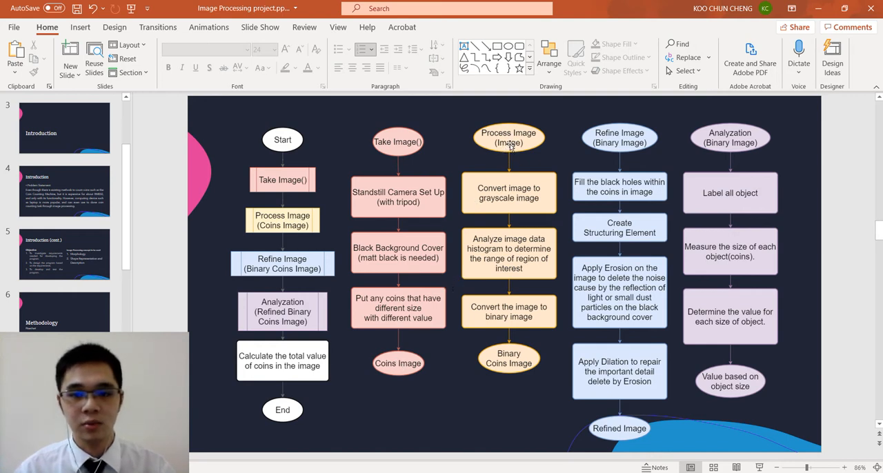
pyautogui.moveTo(508, 193)
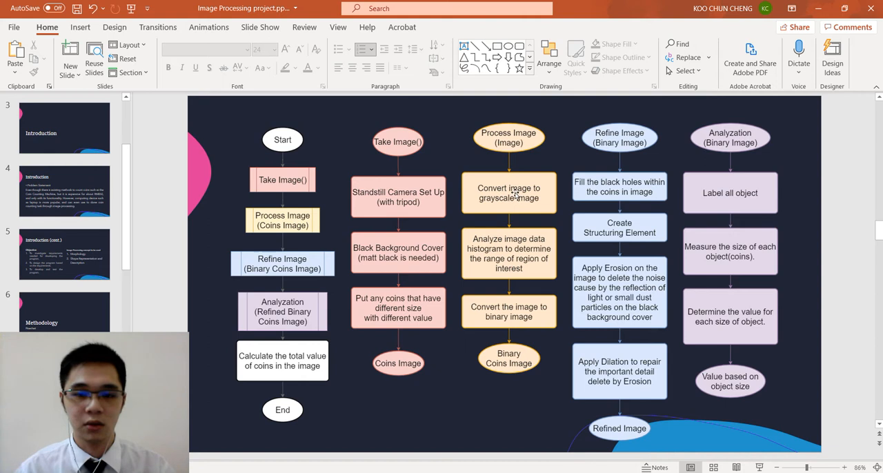
pyautogui.moveTo(487, 265)
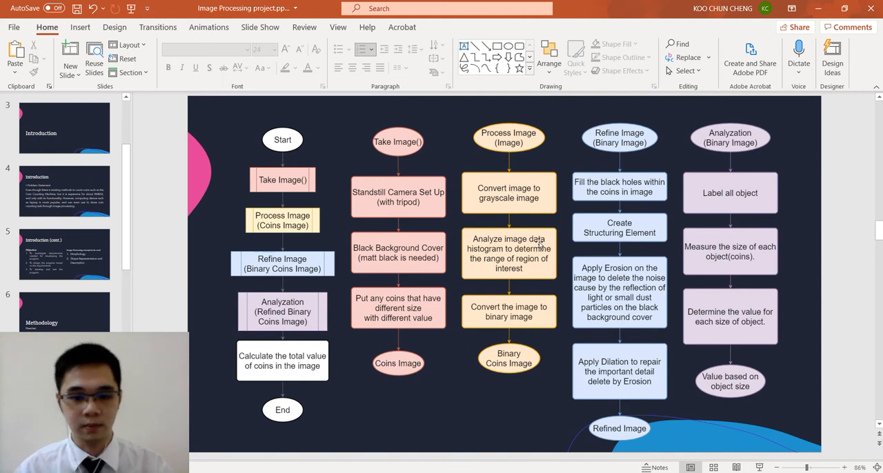
pyautogui.moveTo(534, 250)
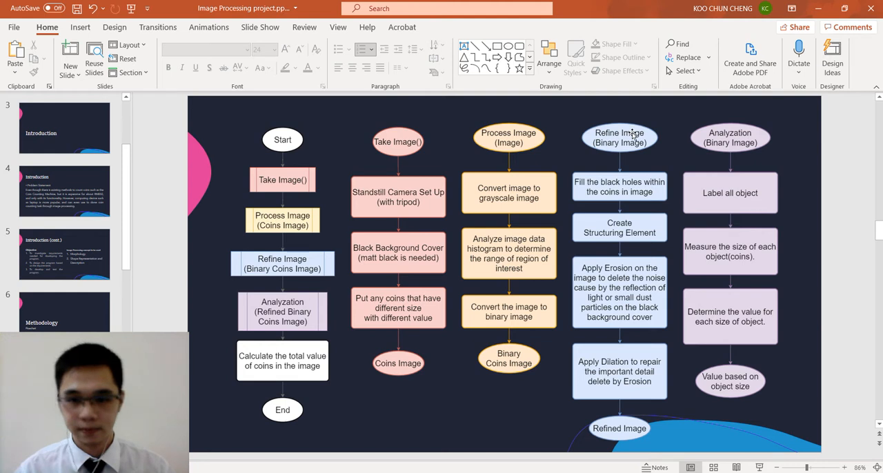
pyautogui.moveTo(614, 187)
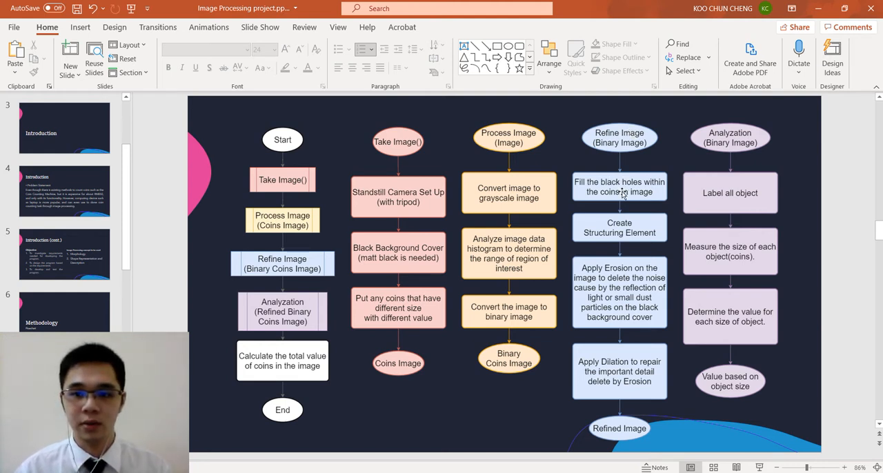
pyautogui.moveTo(634, 236)
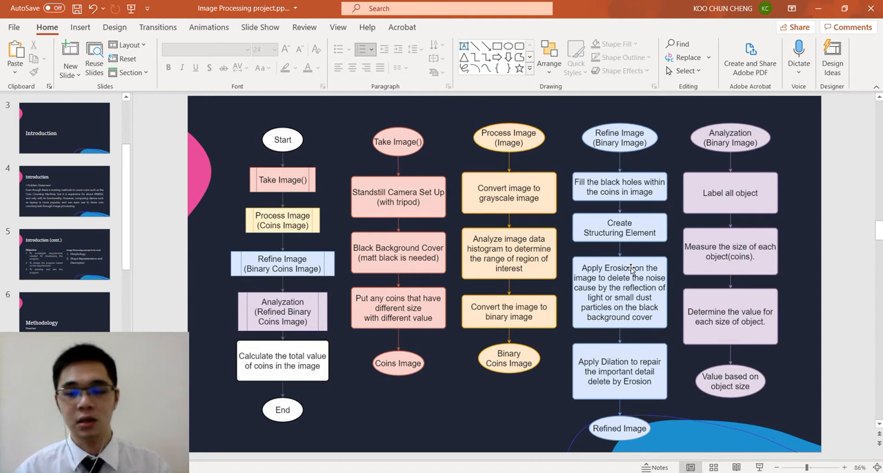
pyautogui.moveTo(581, 356)
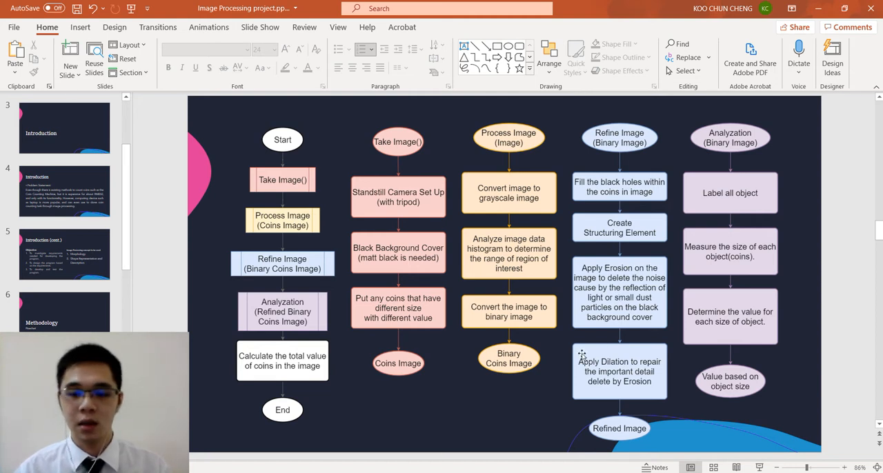
pyautogui.moveTo(587, 359)
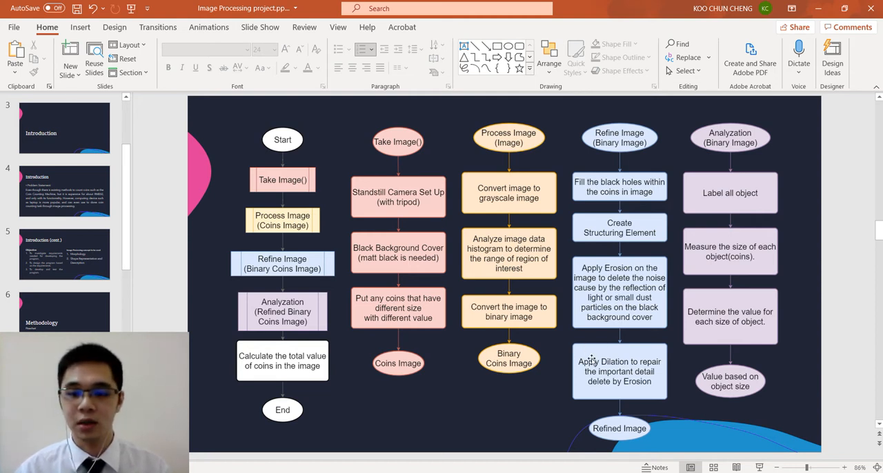
pyautogui.moveTo(695, 214)
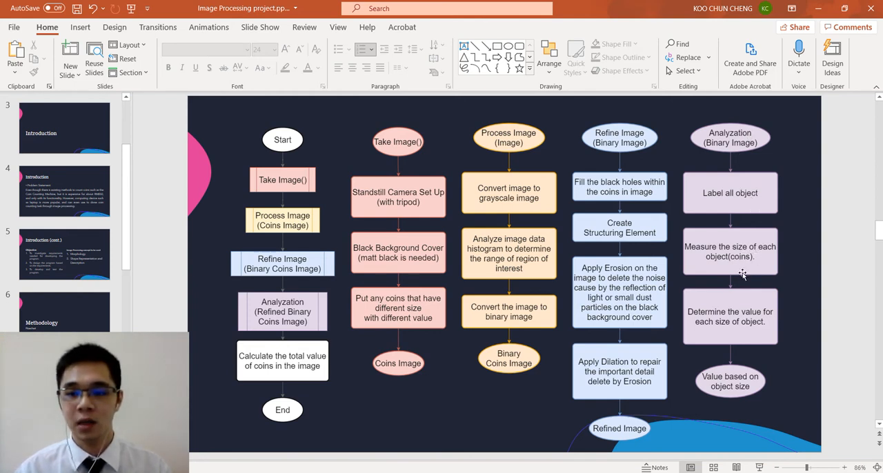
pyautogui.moveTo(722, 312)
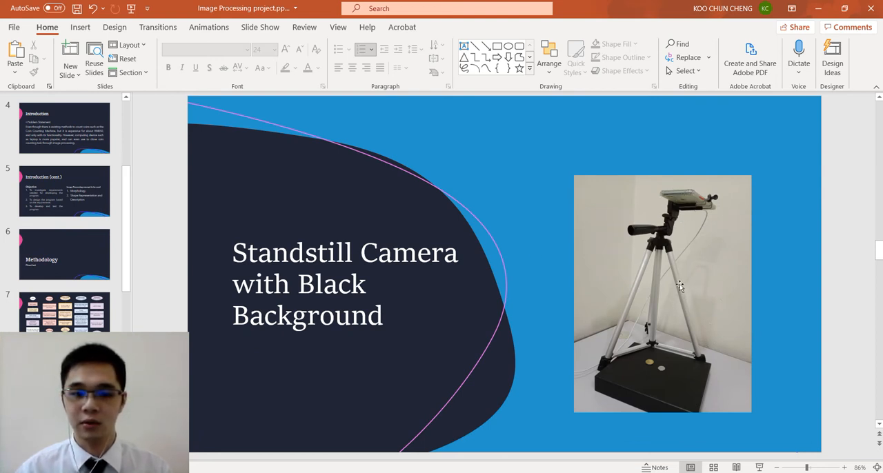
pyautogui.moveTo(664, 360)
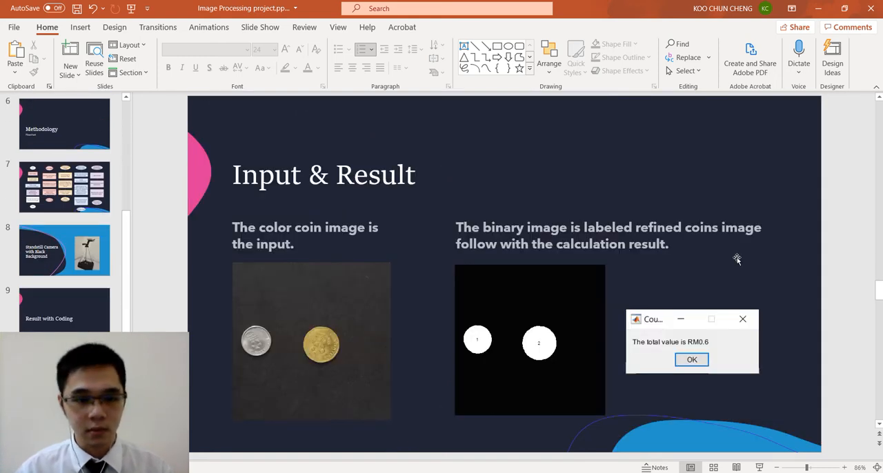
pyautogui.moveTo(269, 267)
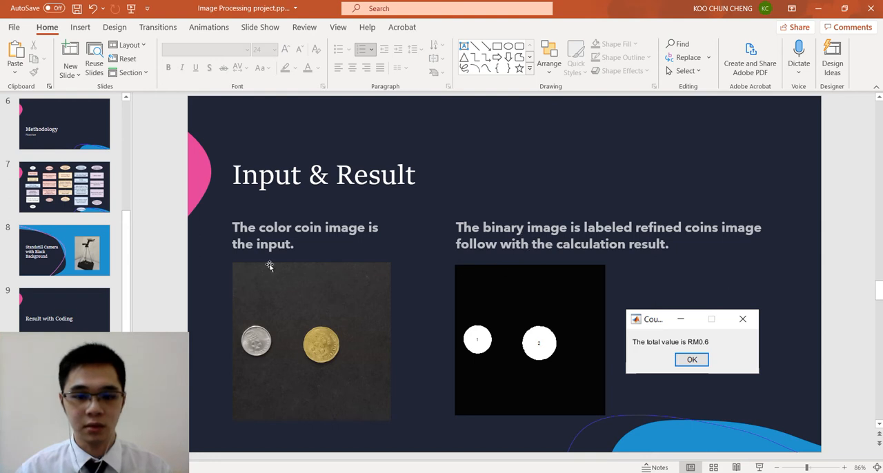
pyautogui.moveTo(331, 324)
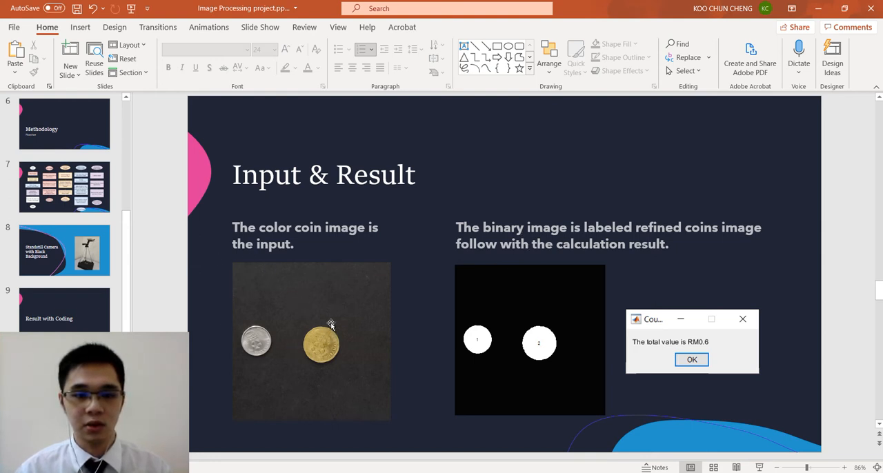
pyautogui.moveTo(326, 289)
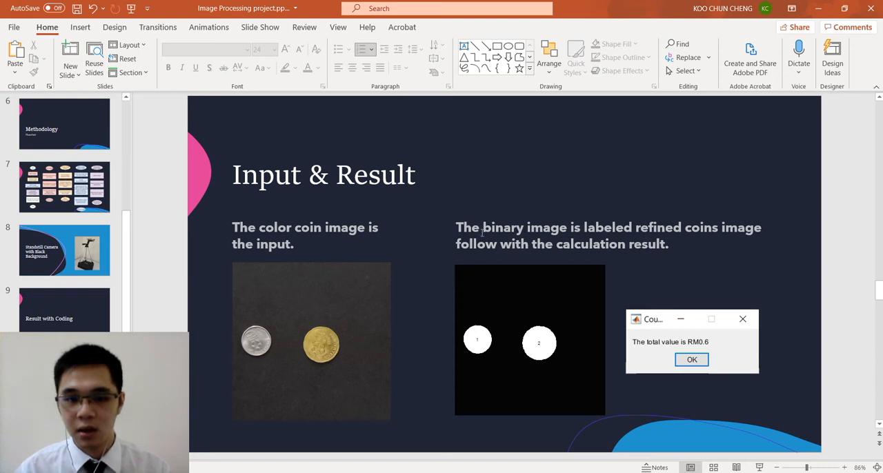
pyautogui.moveTo(574, 322)
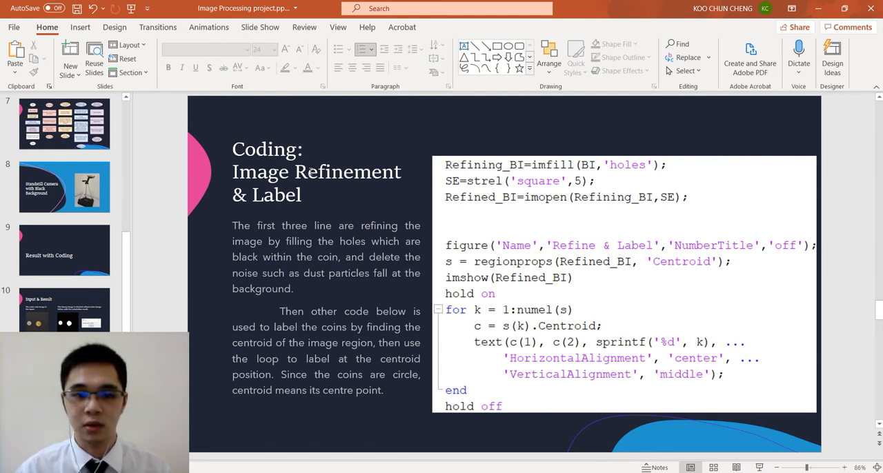
pyautogui.moveTo(301, 176)
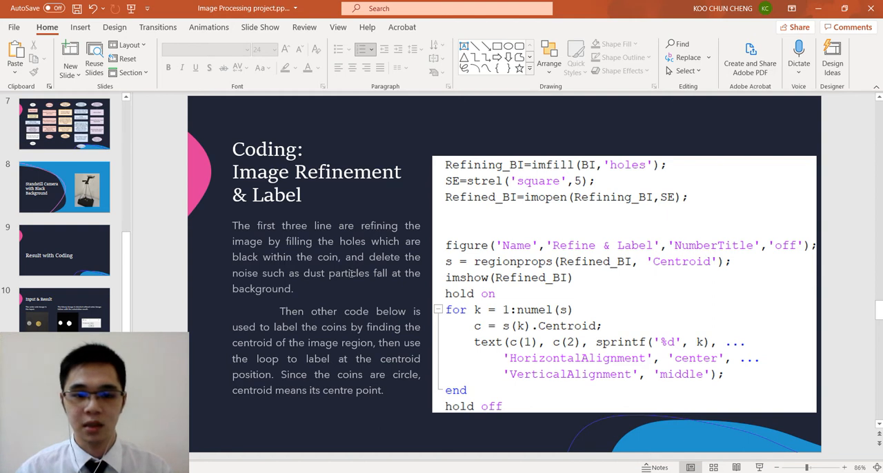
pyautogui.moveTo(552, 297)
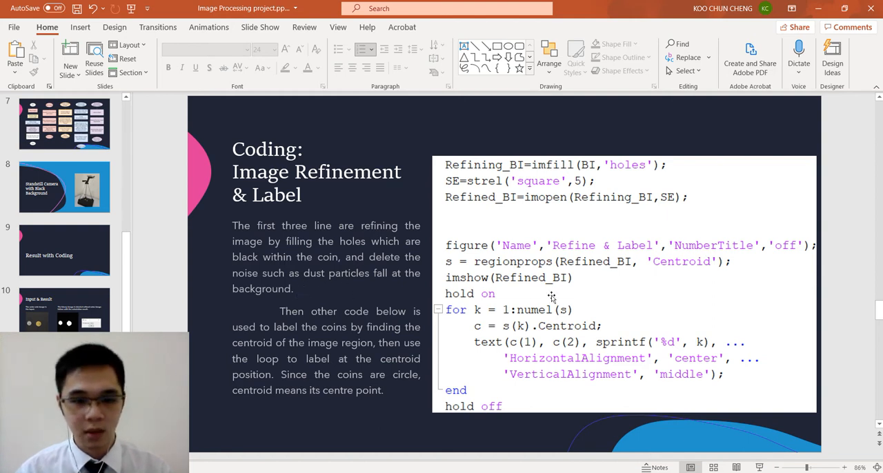
pyautogui.moveTo(502, 164)
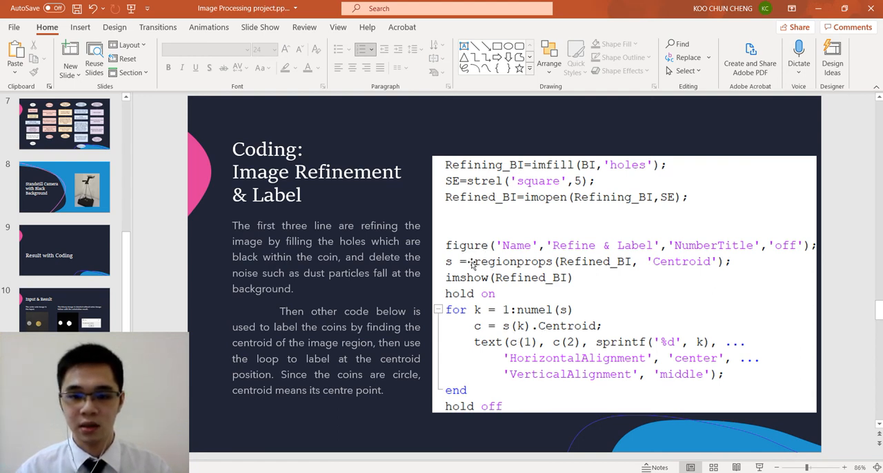
pyautogui.moveTo(569, 302)
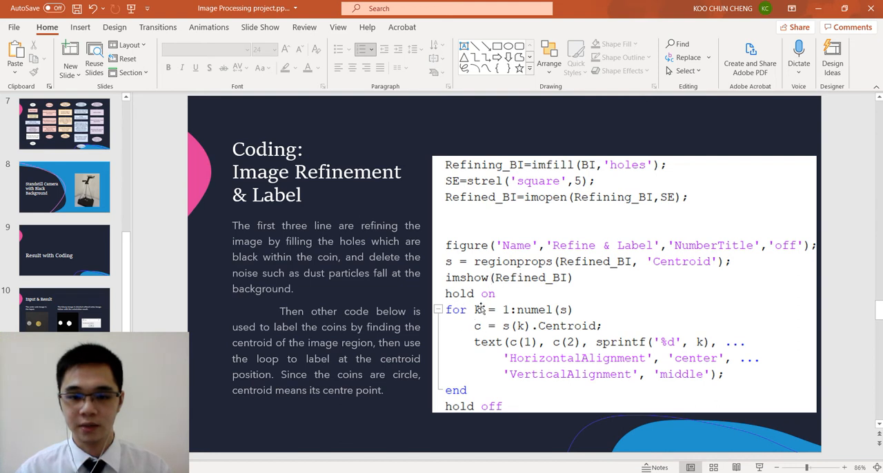
pyautogui.moveTo(537, 353)
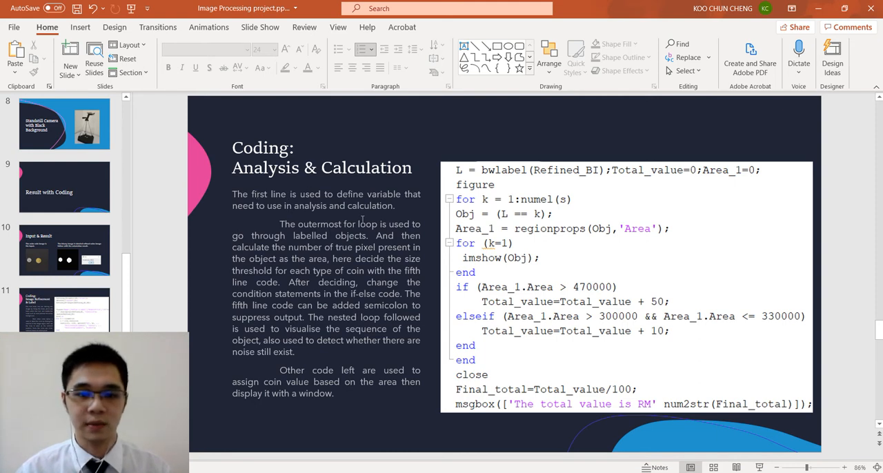
pyautogui.moveTo(582, 171)
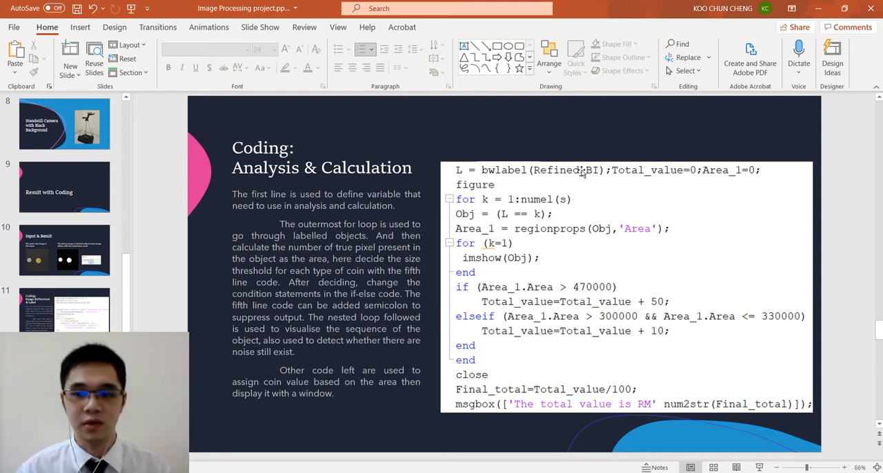
pyautogui.moveTo(422, 187)
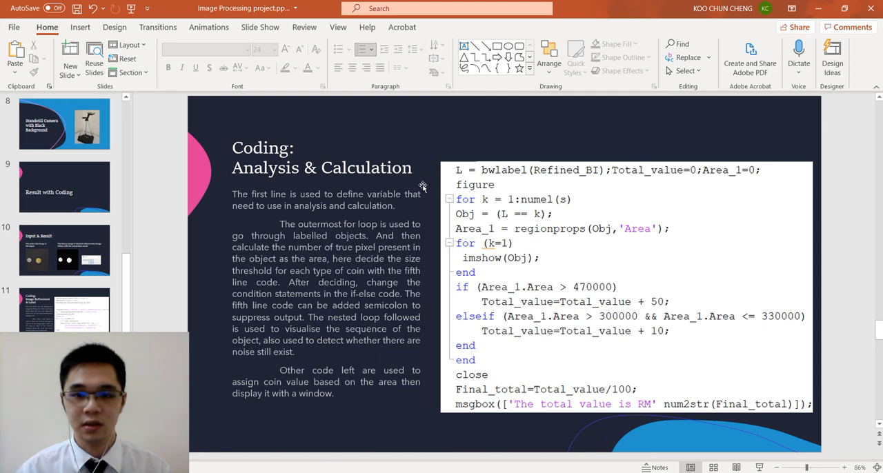
pyautogui.moveTo(653, 193)
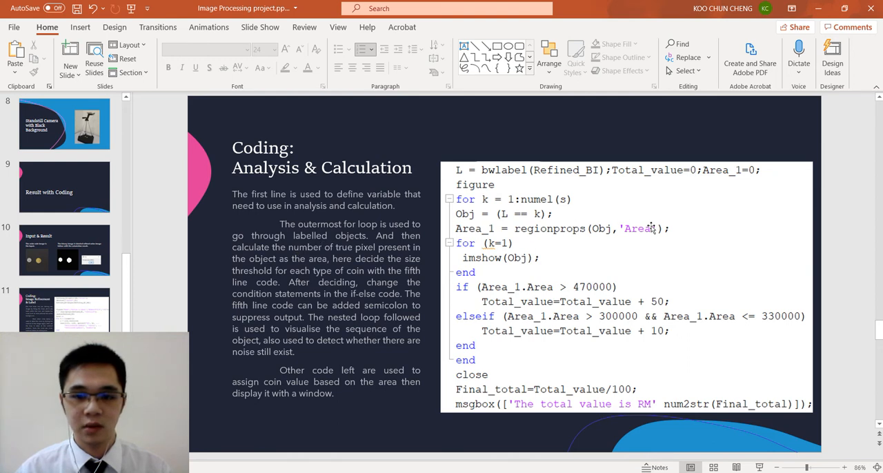
pyautogui.moveTo(628, 231)
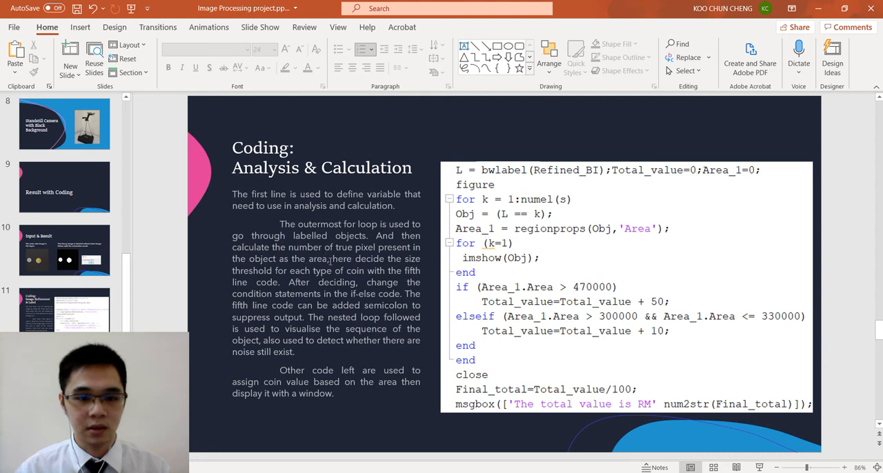
pyautogui.moveTo(326, 260)
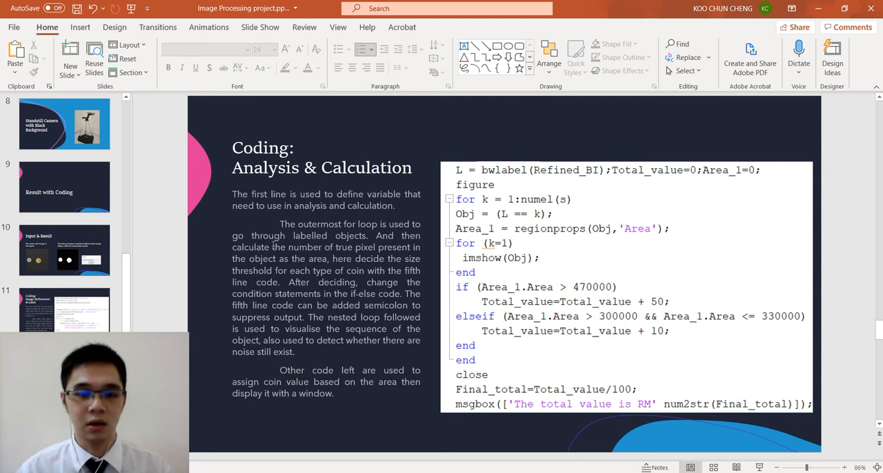
pyautogui.moveTo(333, 259)
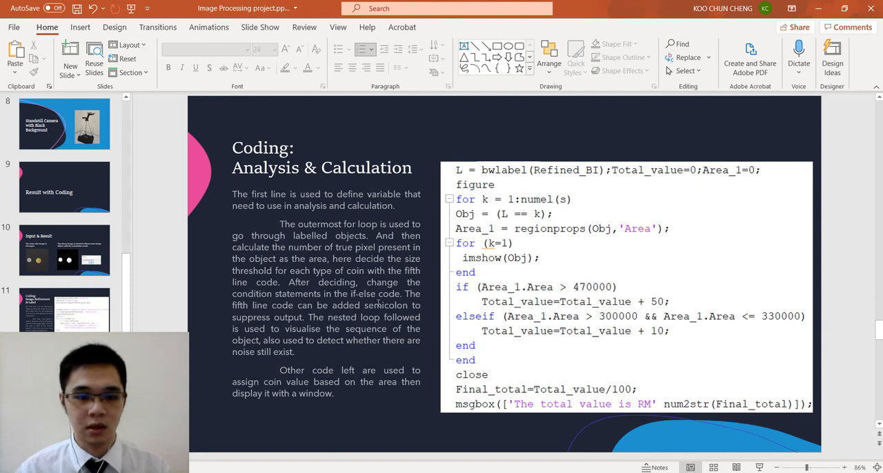
pyautogui.moveTo(564, 283)
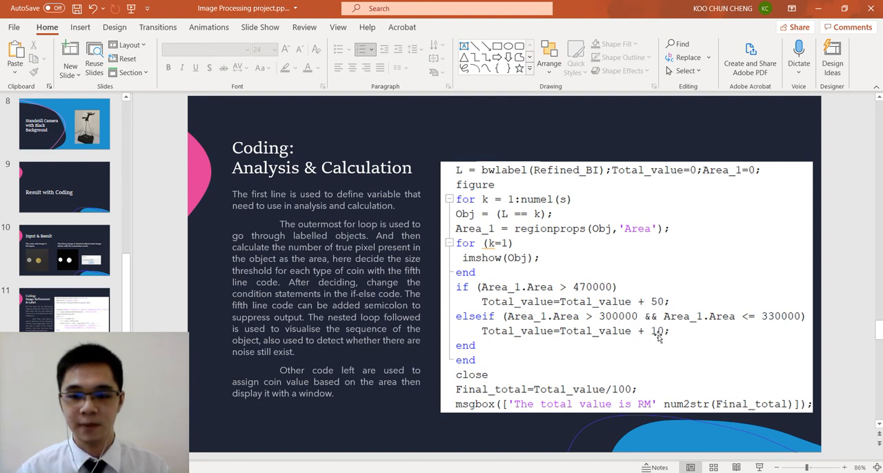
pyautogui.moveTo(624, 324)
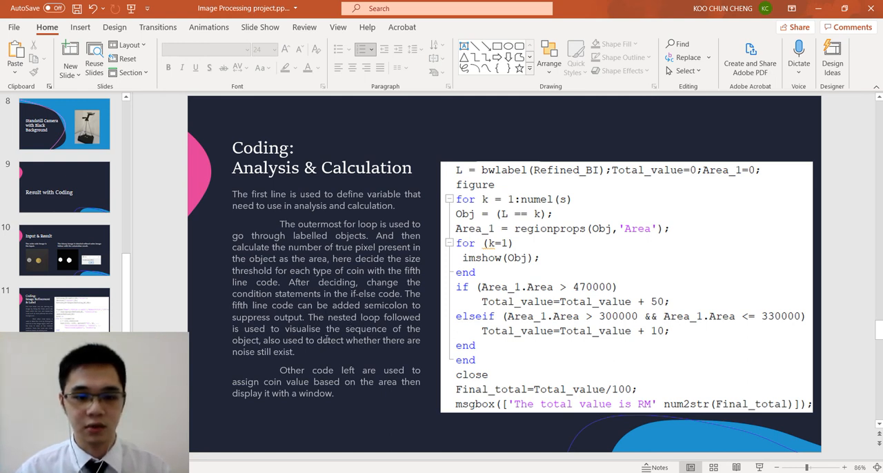
pyautogui.moveTo(461, 257)
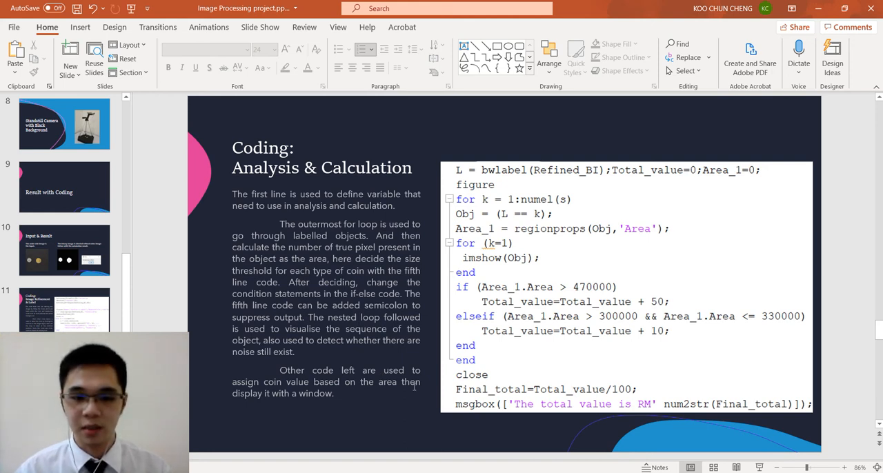
pyautogui.moveTo(617, 381)
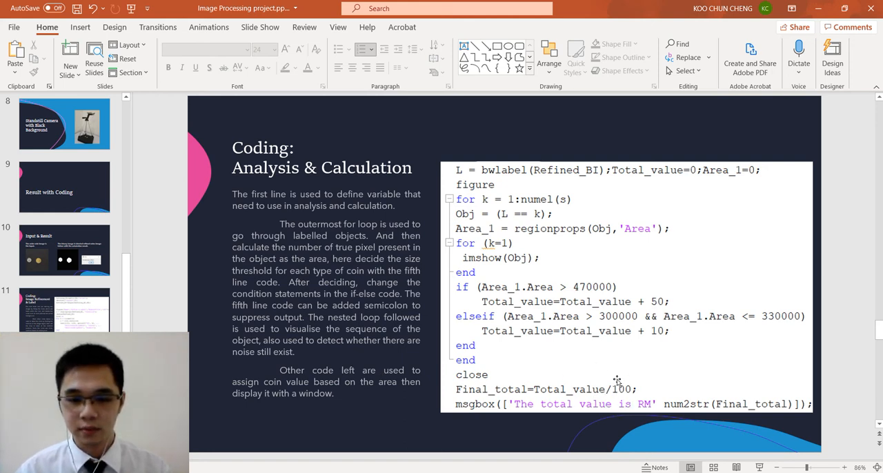
pyautogui.moveTo(621, 391)
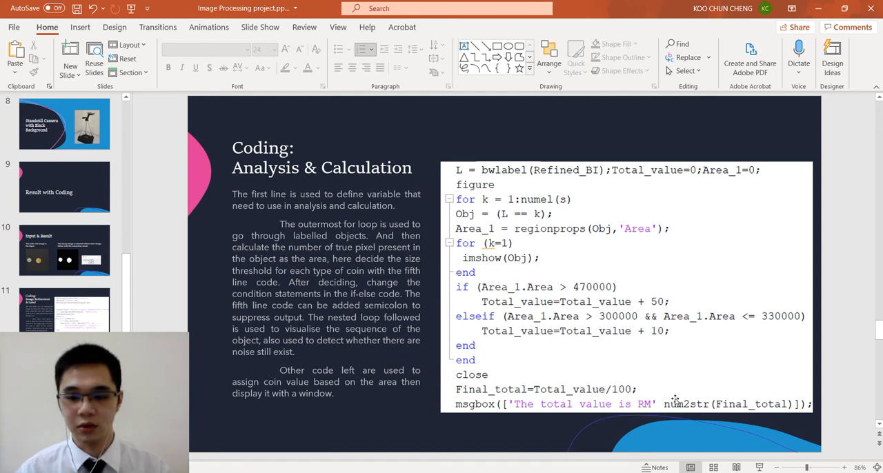
pyautogui.moveTo(667, 278)
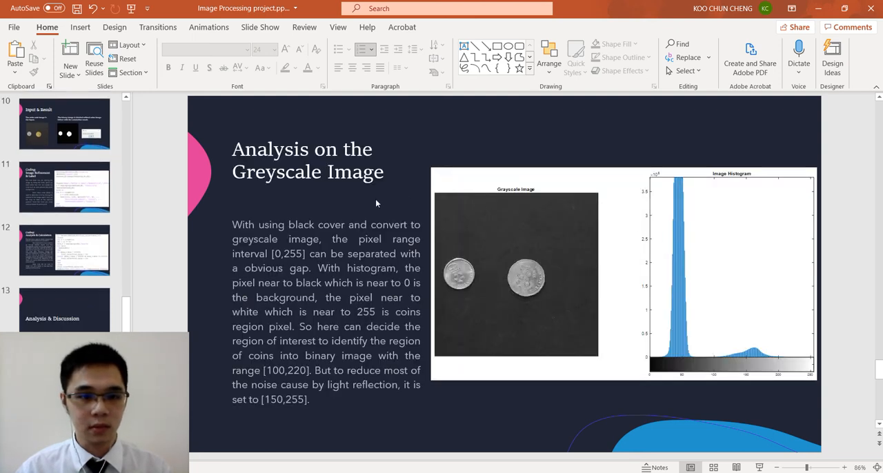
pyautogui.moveTo(510, 274)
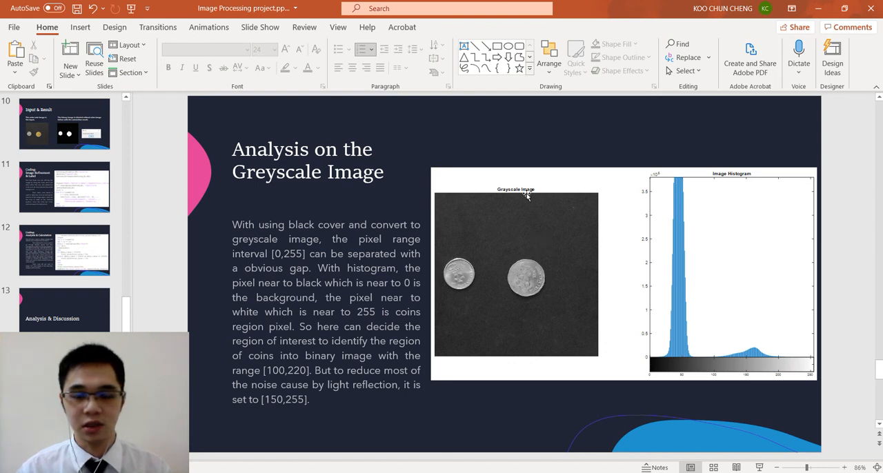
pyautogui.moveTo(537, 190)
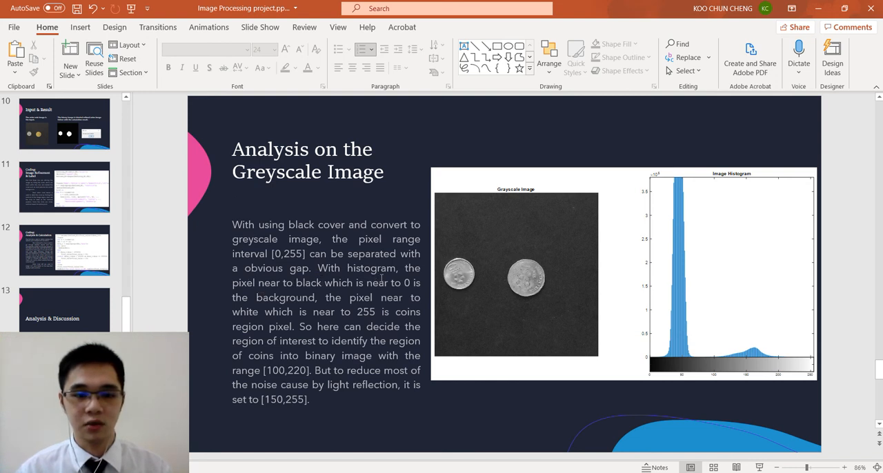
pyautogui.moveTo(511, 220)
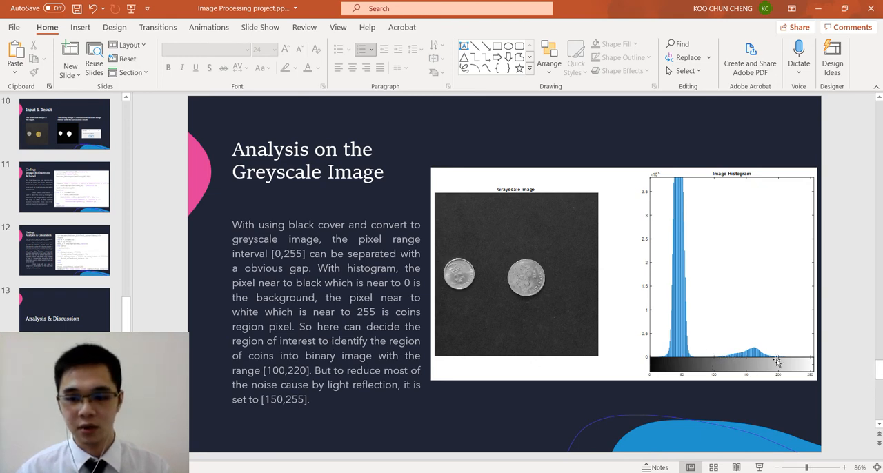
pyautogui.moveTo(784, 357)
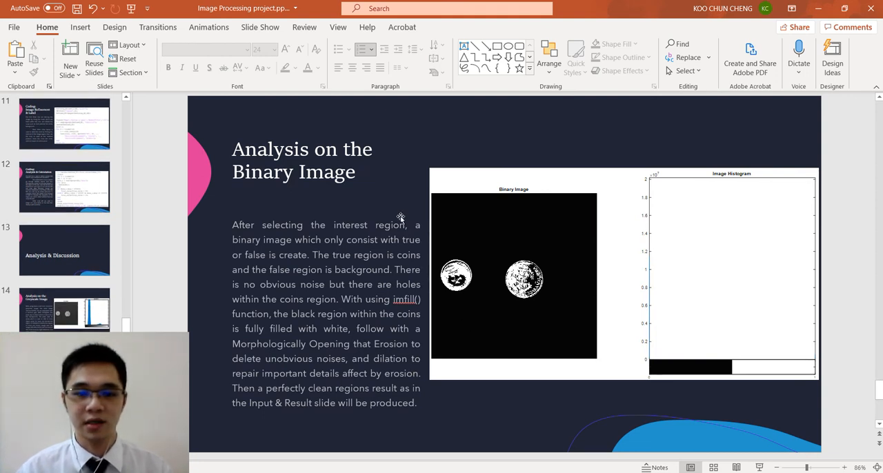
pyautogui.moveTo(485, 233)
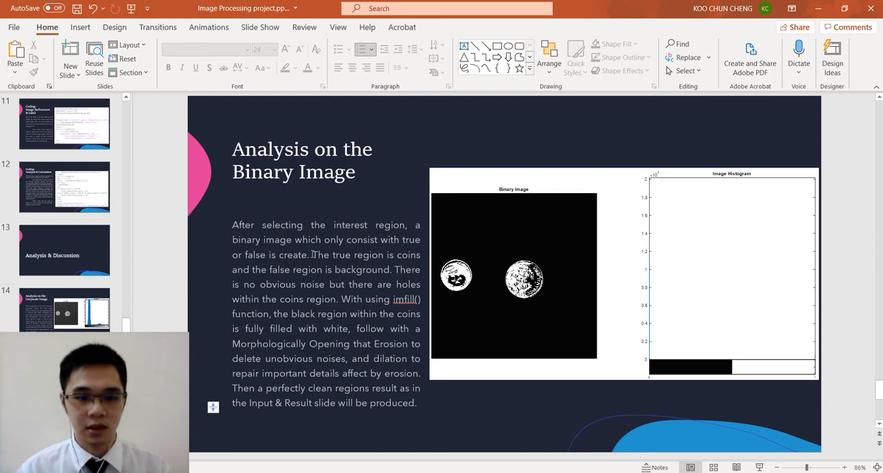
# - Highlight the imfill phrase in the Analysis on the Binary Image explanation
pyautogui.doubleClick(319, 254)
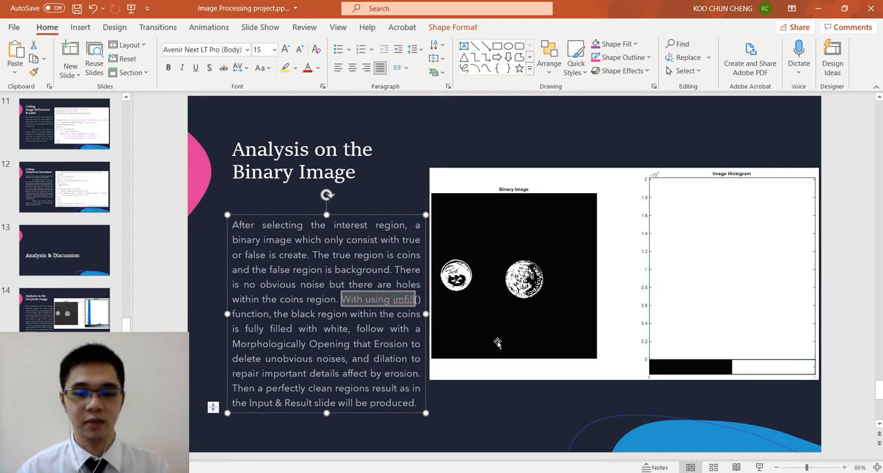
pyautogui.moveTo(486, 316)
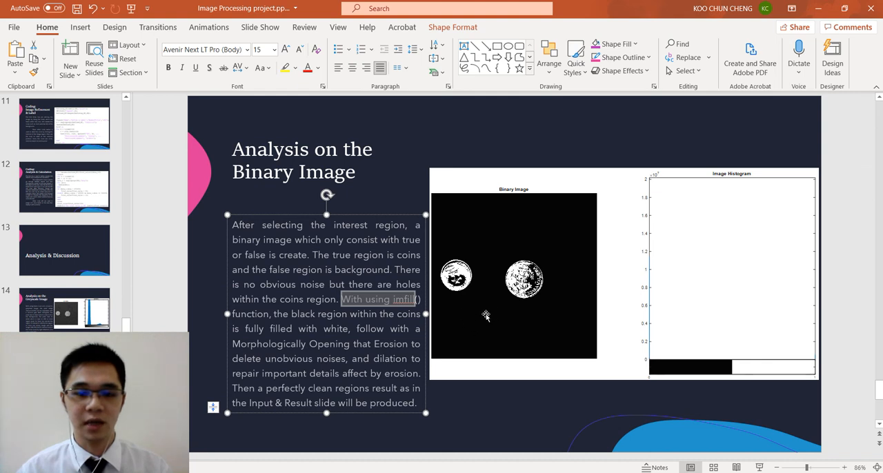
pyautogui.moveTo(464, 372)
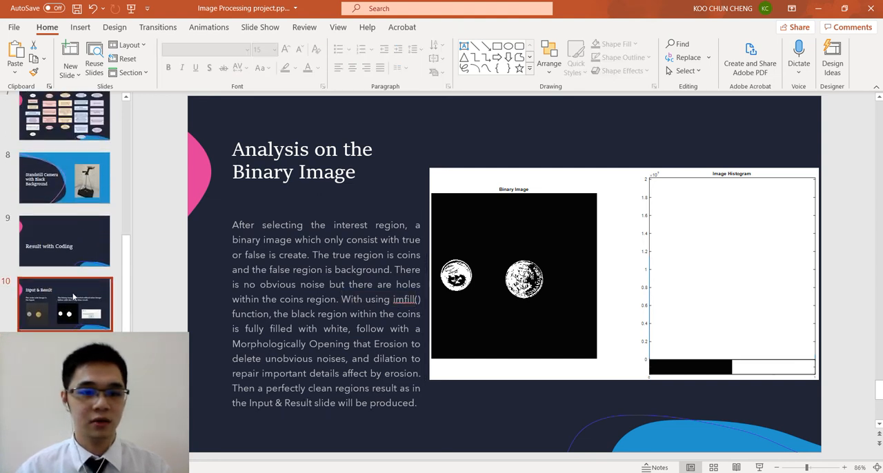
pyautogui.click(65, 304)
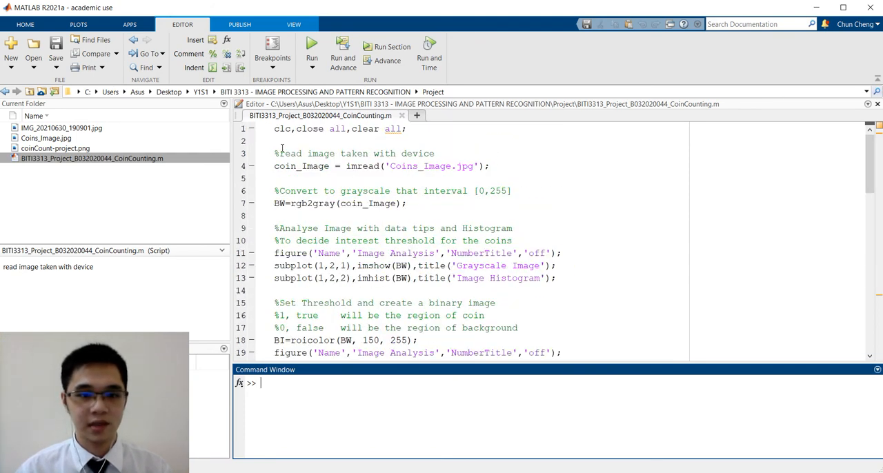
# - Scroll the CoinCounting.m script down to the area-threshold coin value code
pyautogui.scroll(-3)
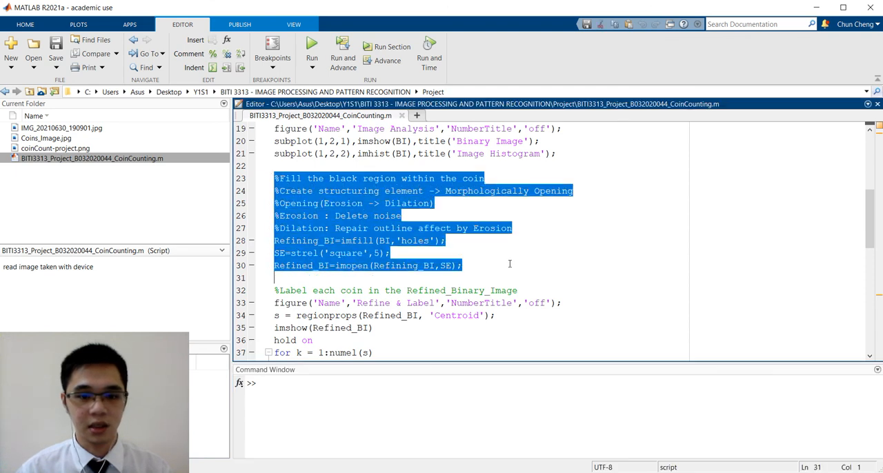
pyautogui.scroll(-3)
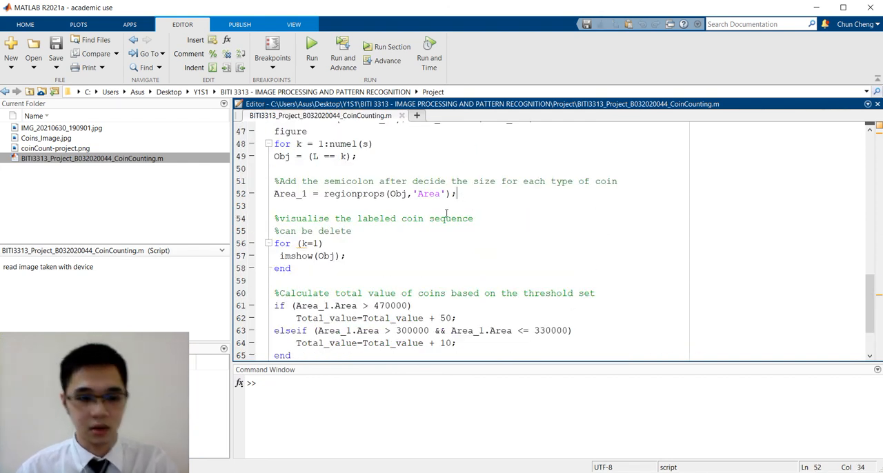
pyautogui.click(312, 51)
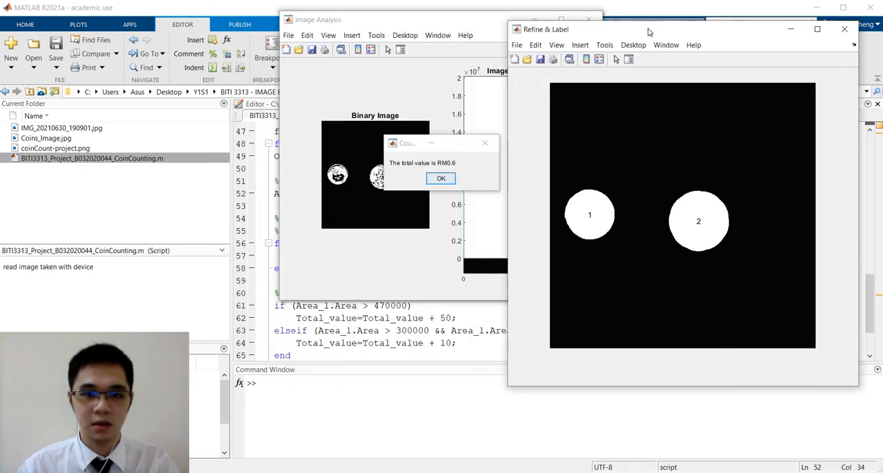
pyautogui.click(440, 178)
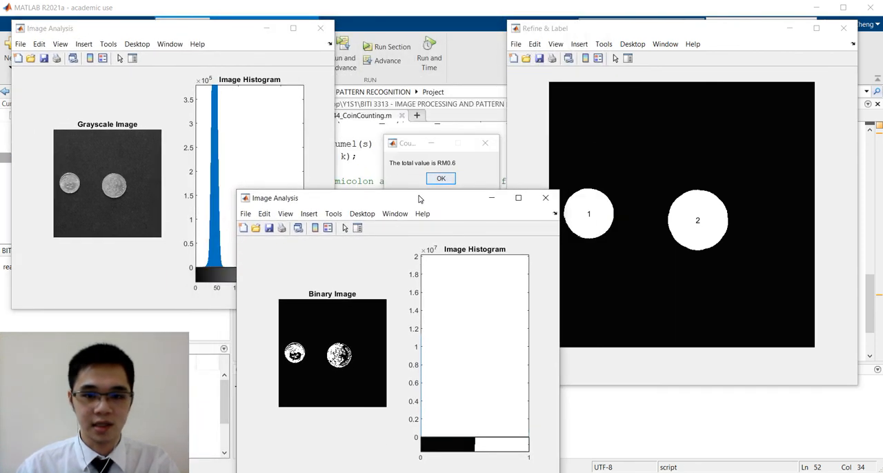
pyautogui.moveTo(534, 9)
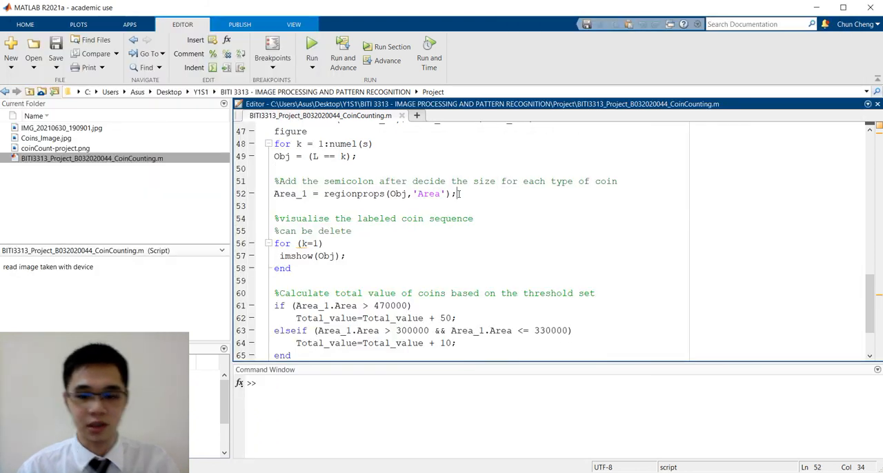
# - Run the script with line 52's semicolon removed to print coin areas (329147, 481300), then restore it
pyautogui.press('Backspace')
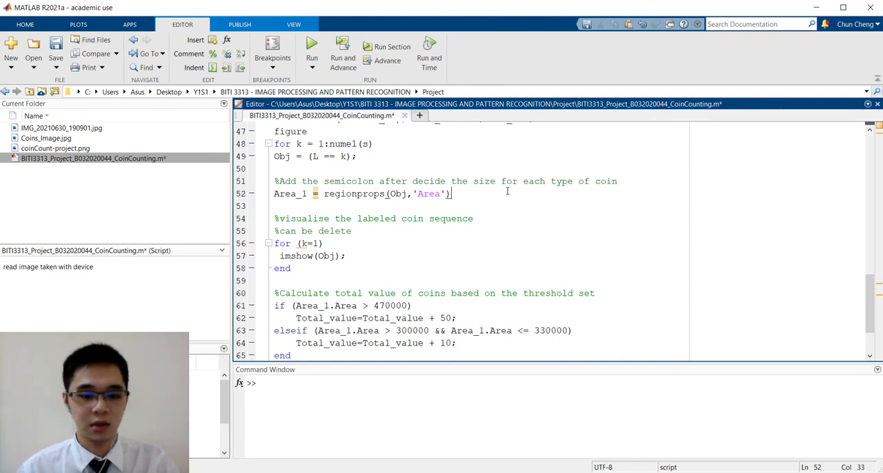
pyautogui.click(312, 46)
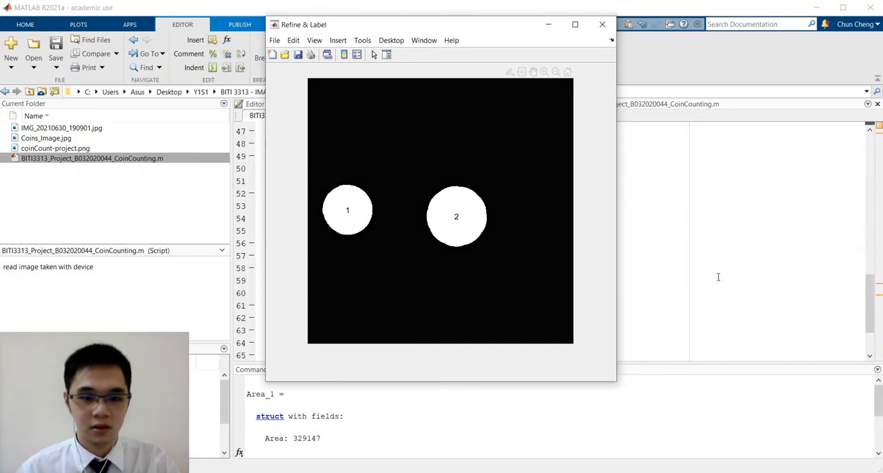
pyautogui.click(601, 24)
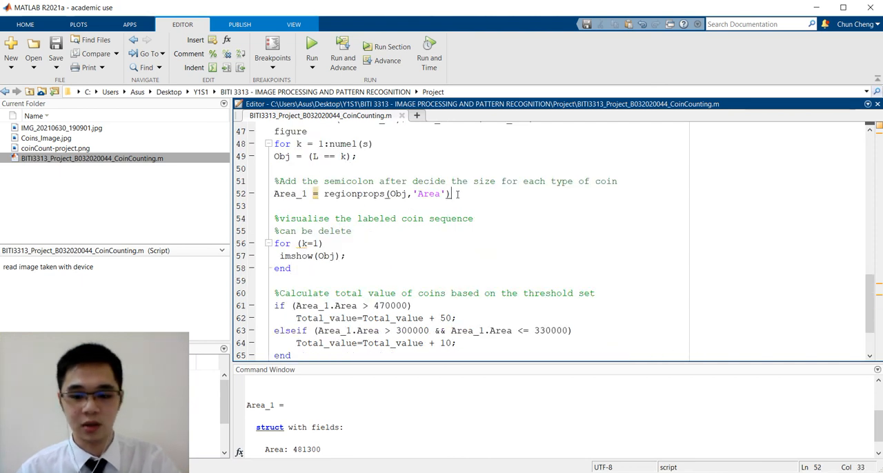
pyautogui.write(';')
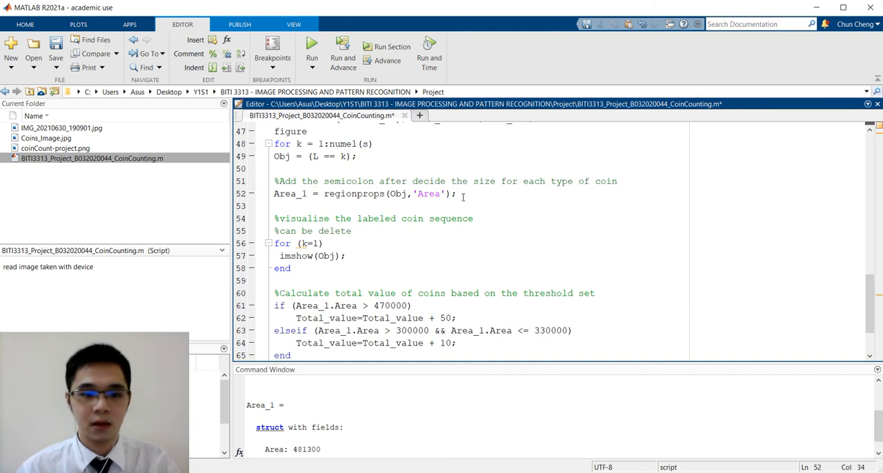